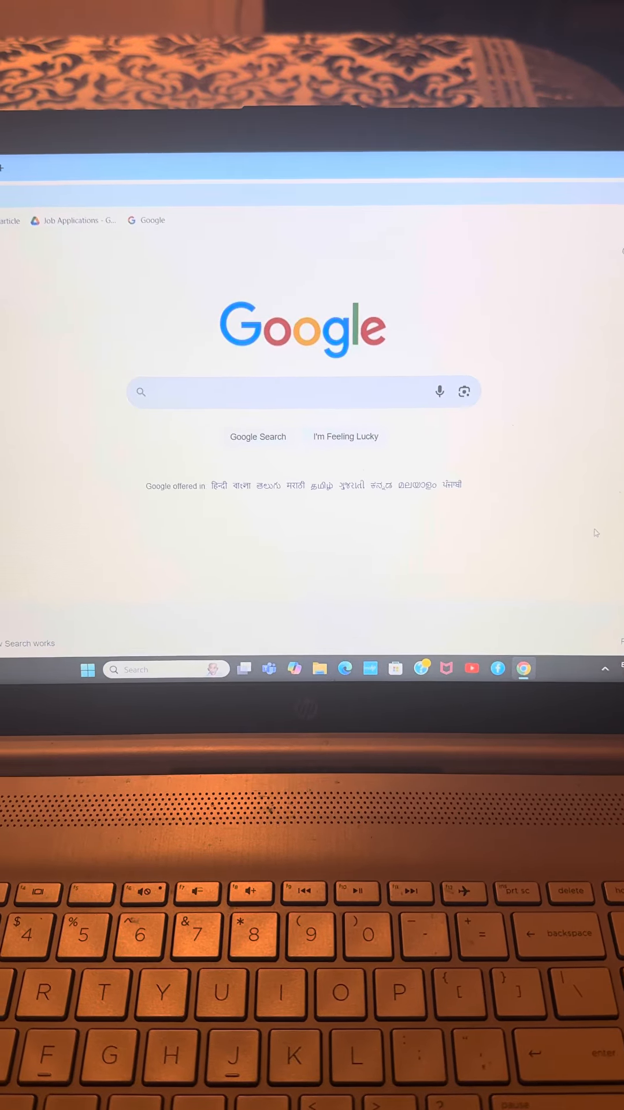
# - Search Google for 'turkish123' and open the Turkish123 site from the suggestions
pyautogui.click(283, 392)
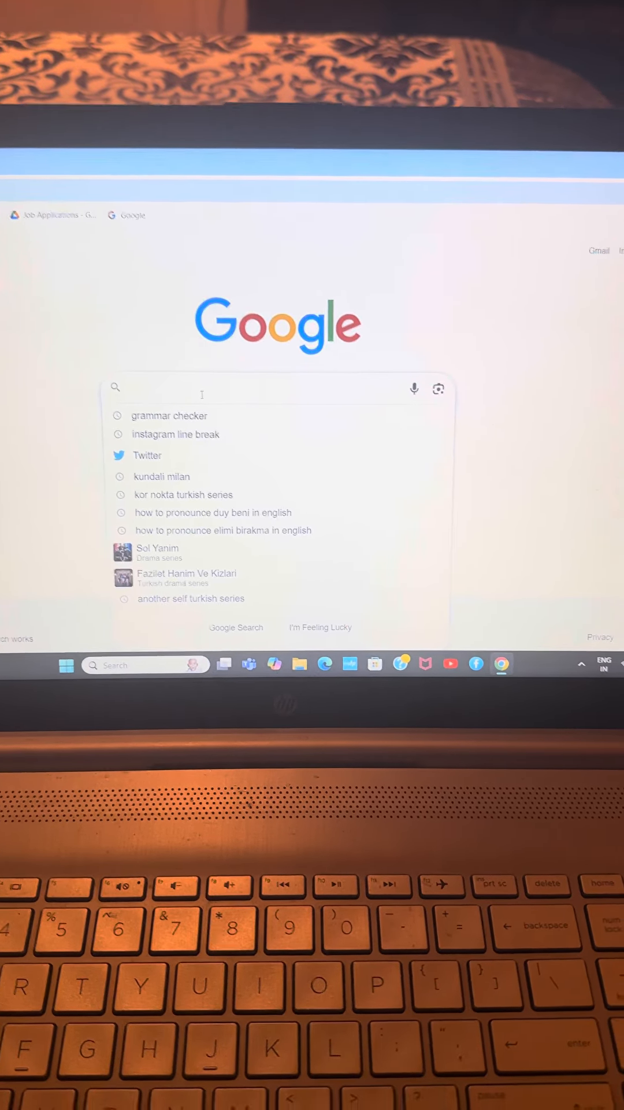
pyautogui.write('turkish12')
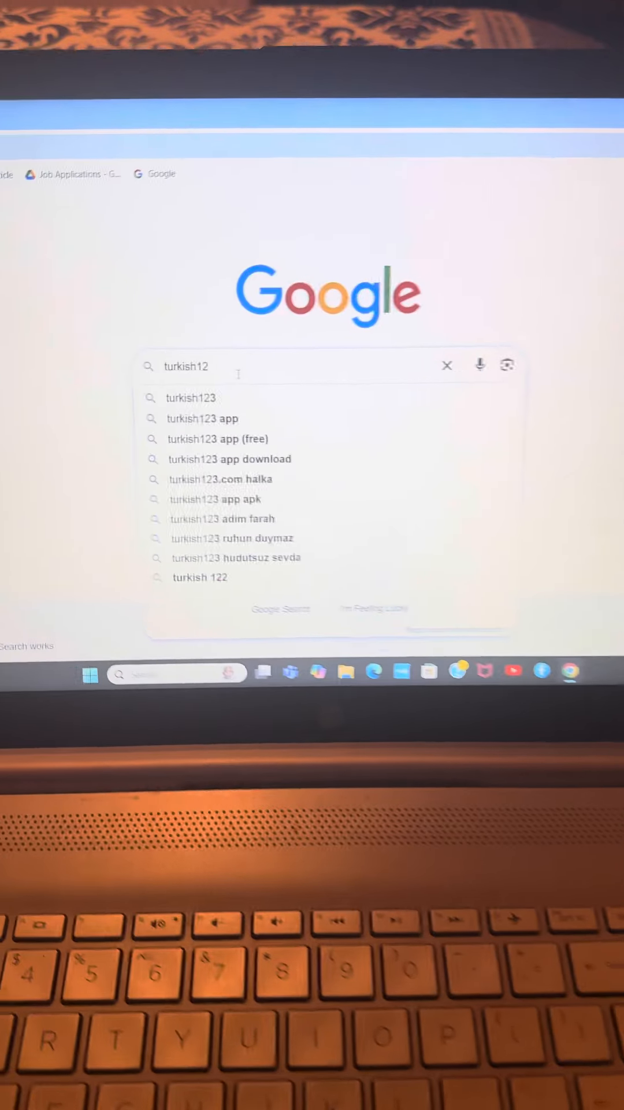
pyautogui.click(190, 398)
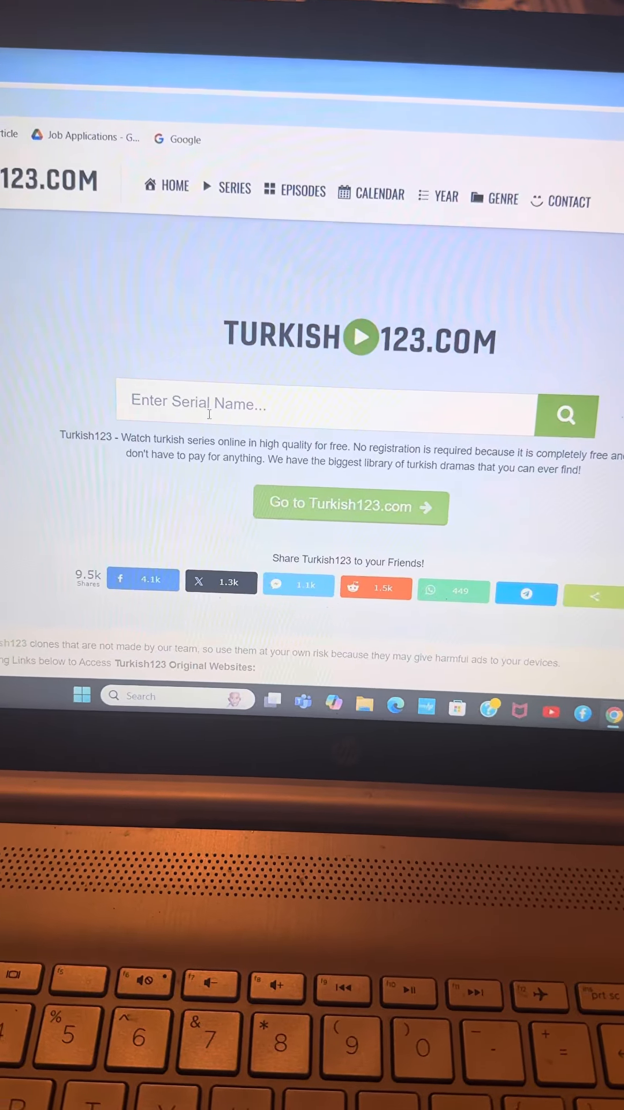
# - Search Turkish123 for the series 'elimi birakma'
pyautogui.write('e')
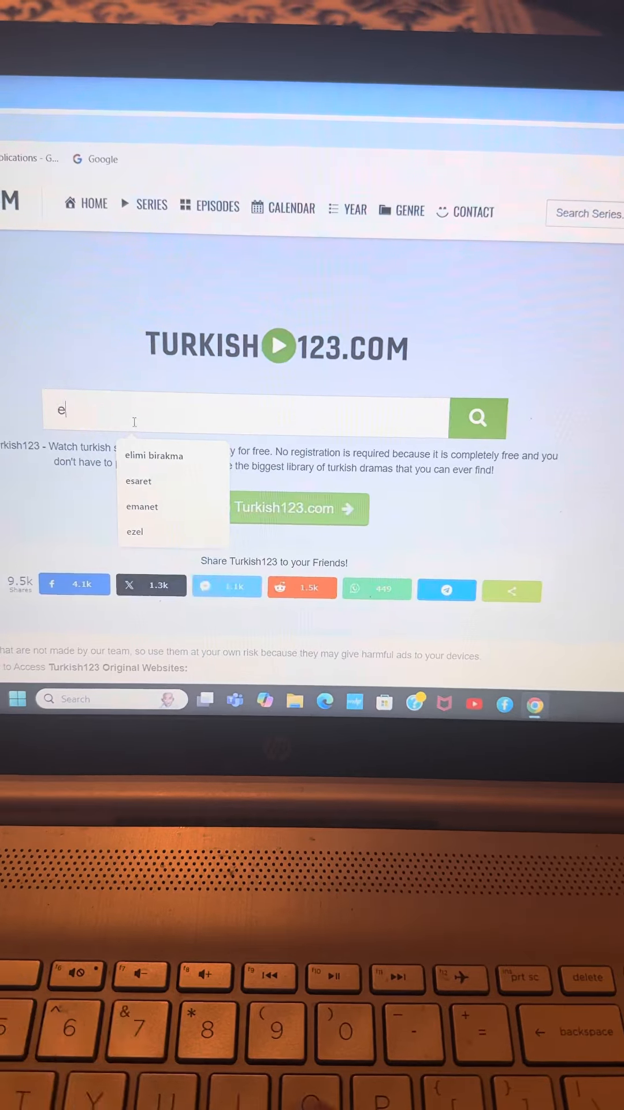
pyautogui.write('l')
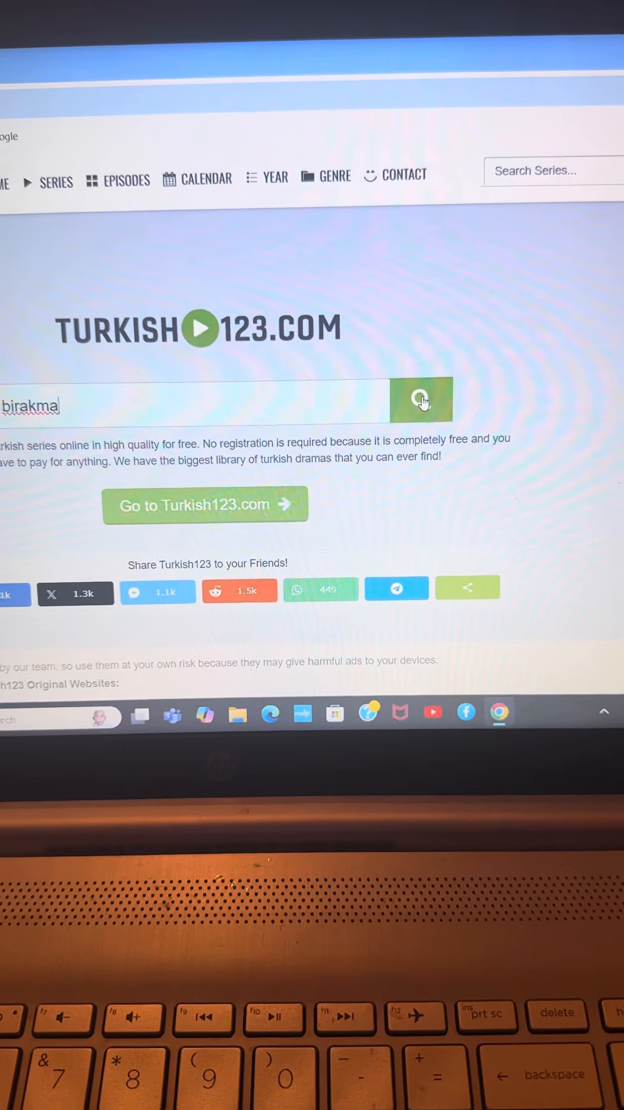
pyautogui.click(422, 401)
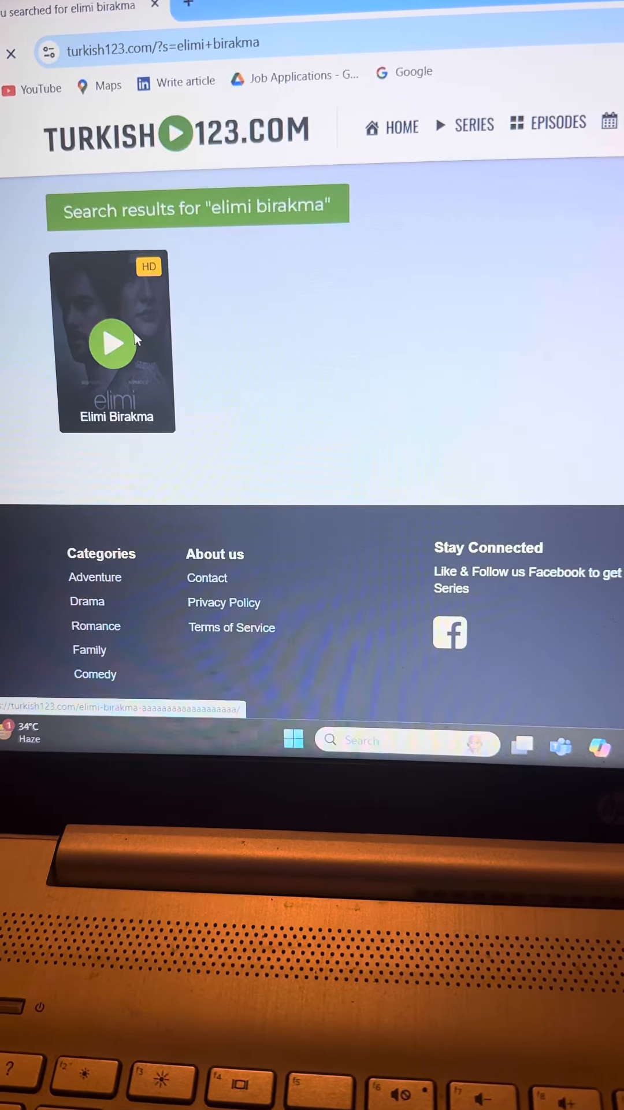
# - Open the Elimi Birakma poster and scroll down to its episode list
pyautogui.click(113, 344)
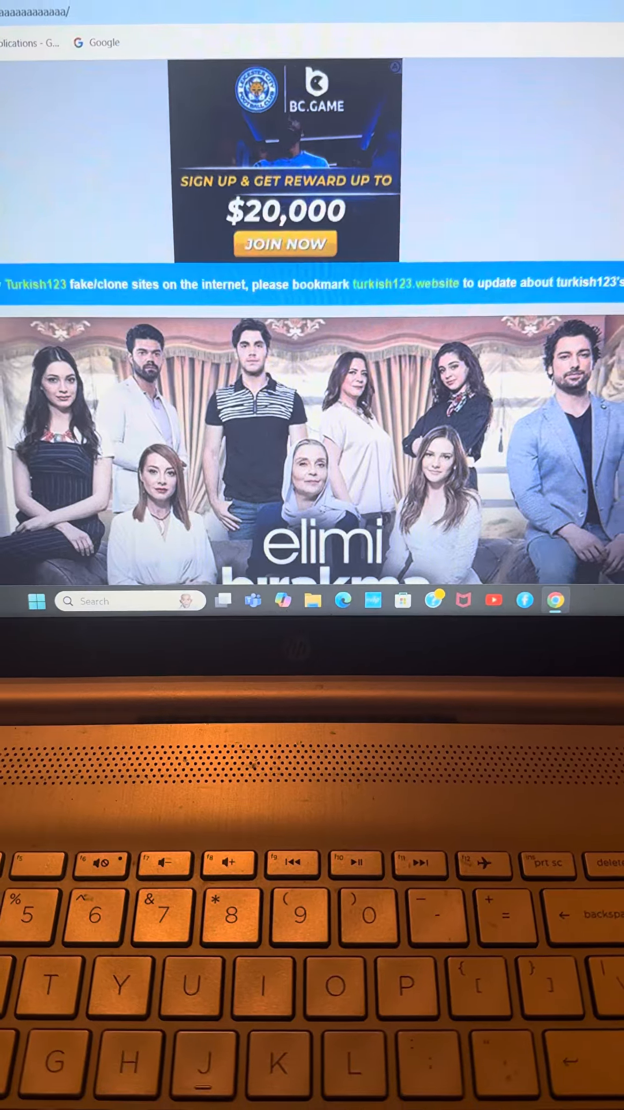
pyautogui.scroll(-3)
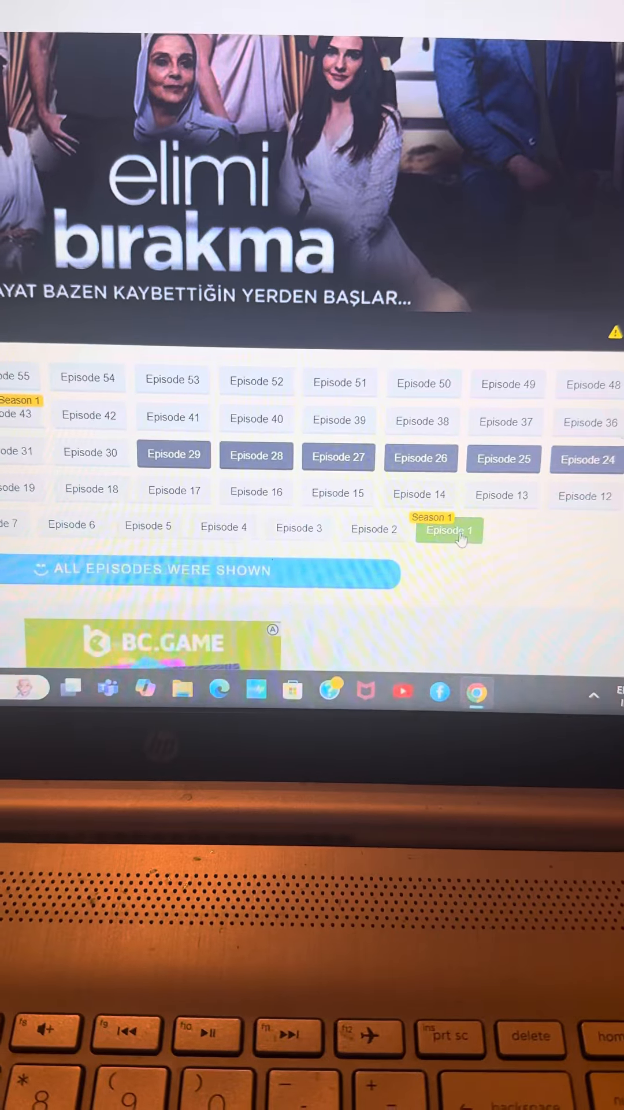
# - Select Episode 1 under Season 1 of Elimi Birakma
pyautogui.click(448, 531)
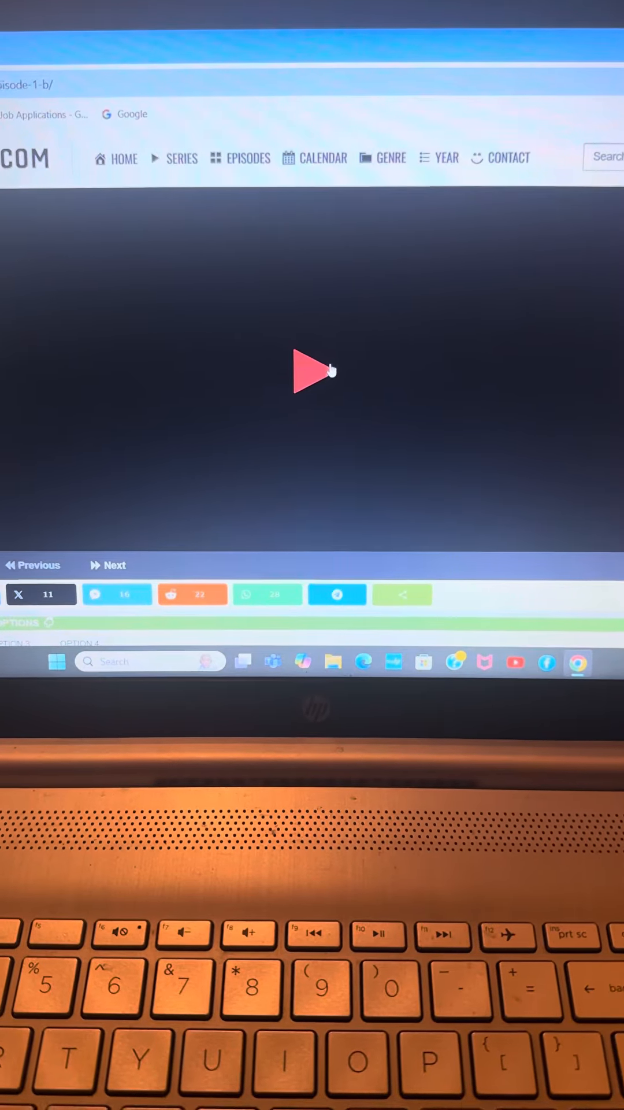
# - Start Episode 1 in the player and let it run to about 05:05
pyautogui.click(312, 371)
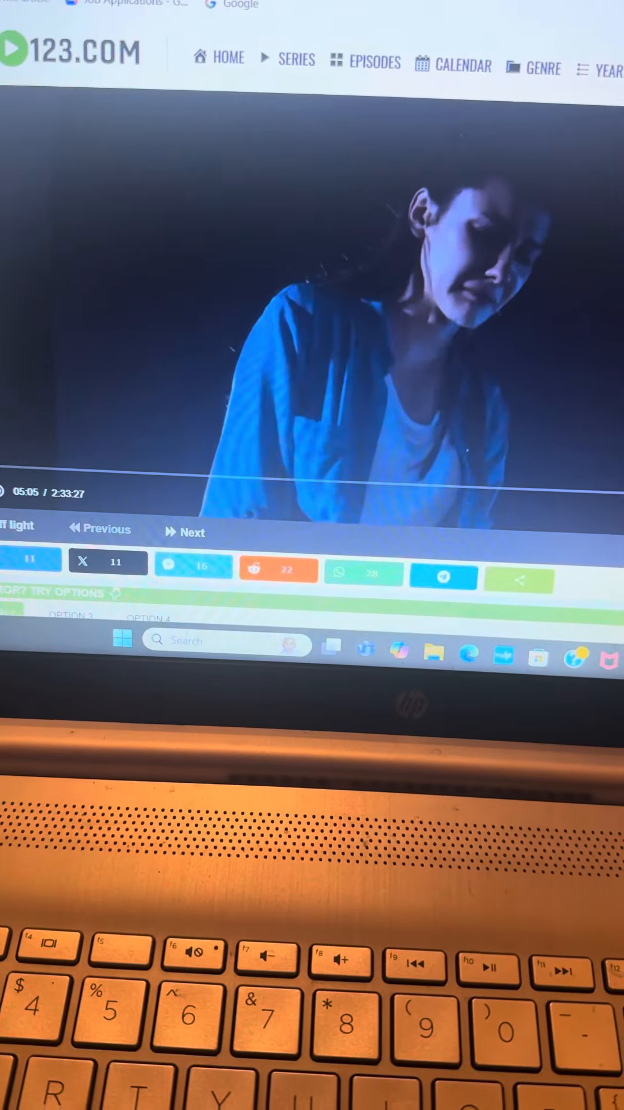
pyautogui.scroll(-3)
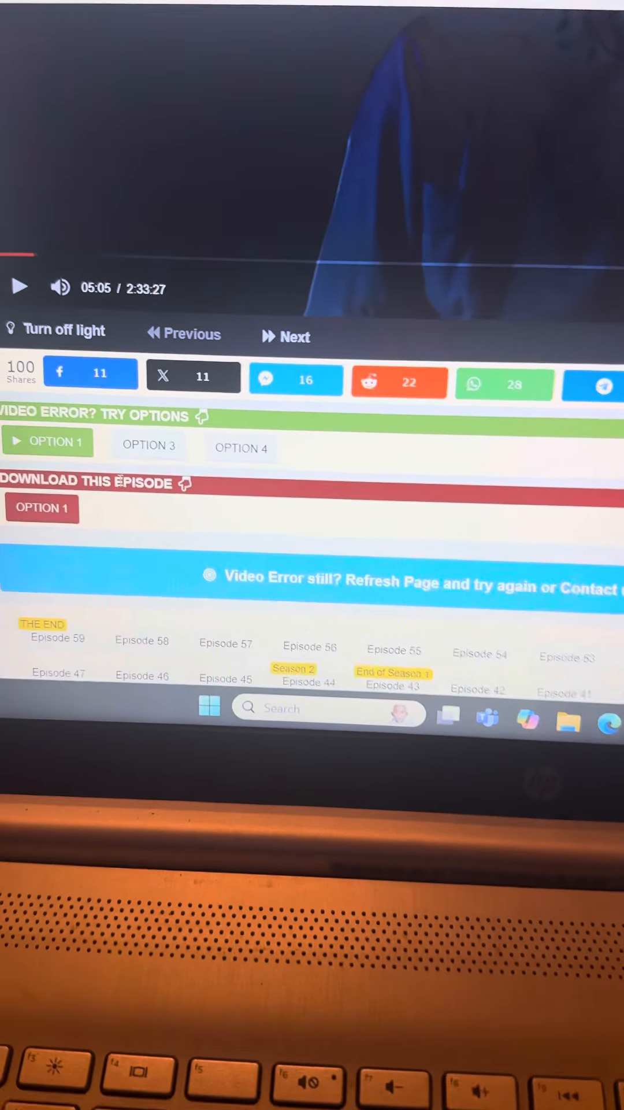